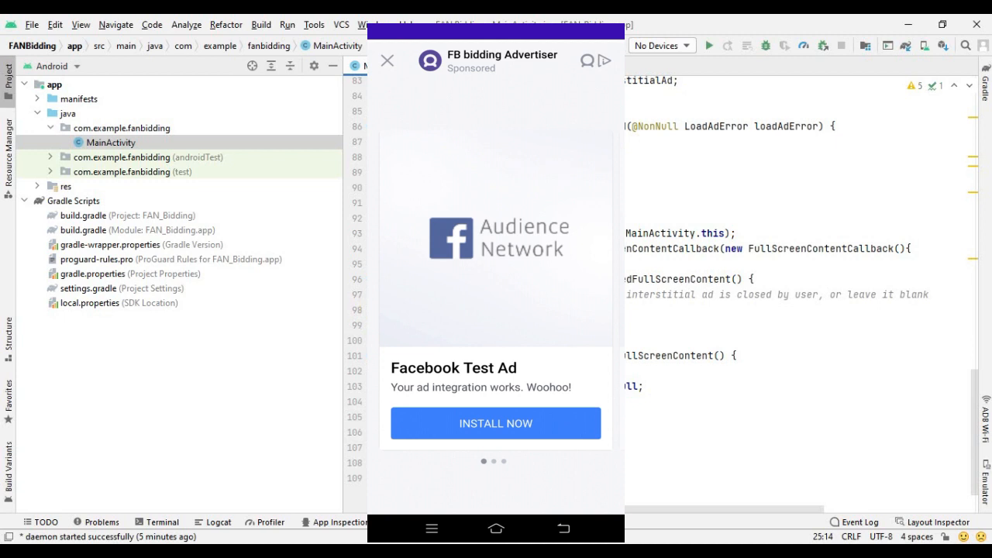
Set com.google.ads.mediation:facebook to version 6.5.0.0 in the app module's build.gradle.
click(372, 60)
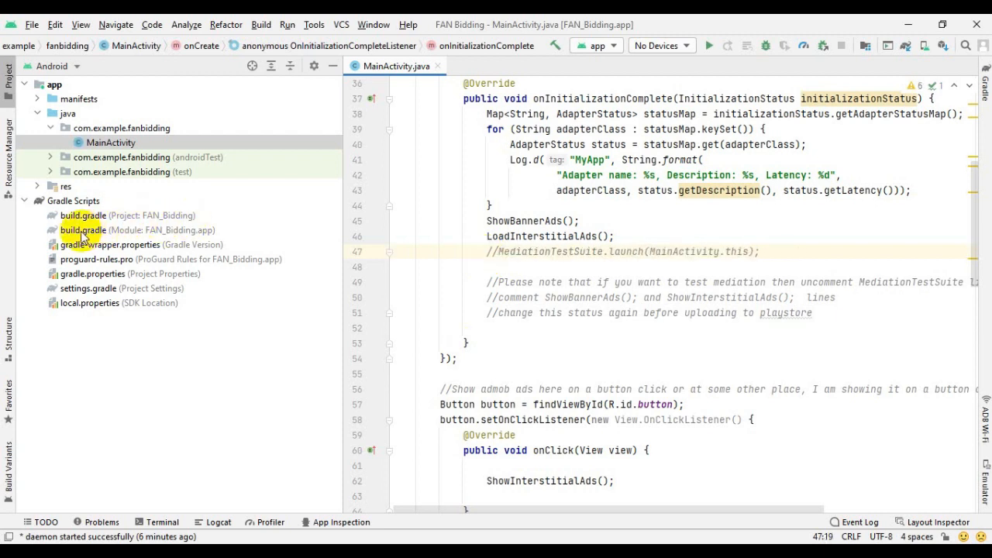
double_click(84, 229)
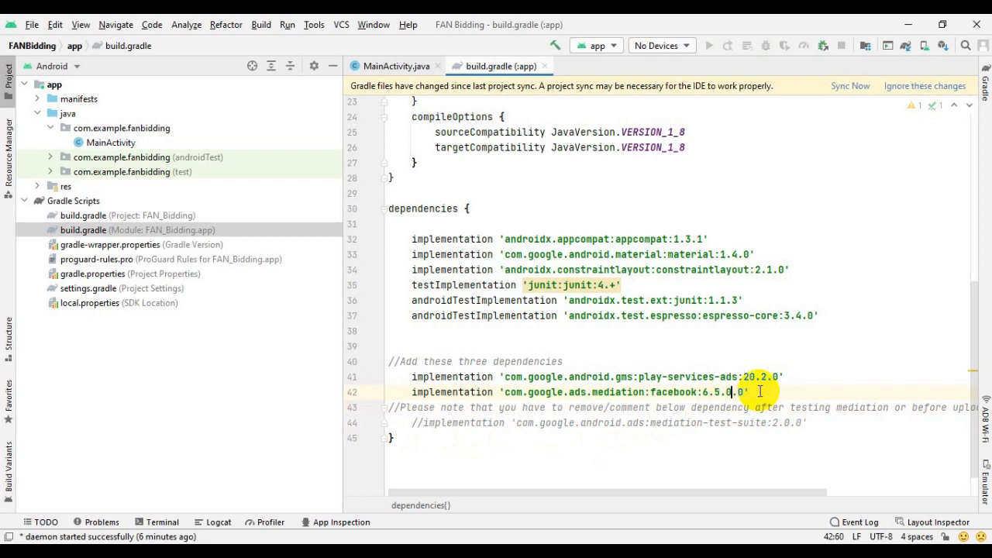
double_click(682, 392)
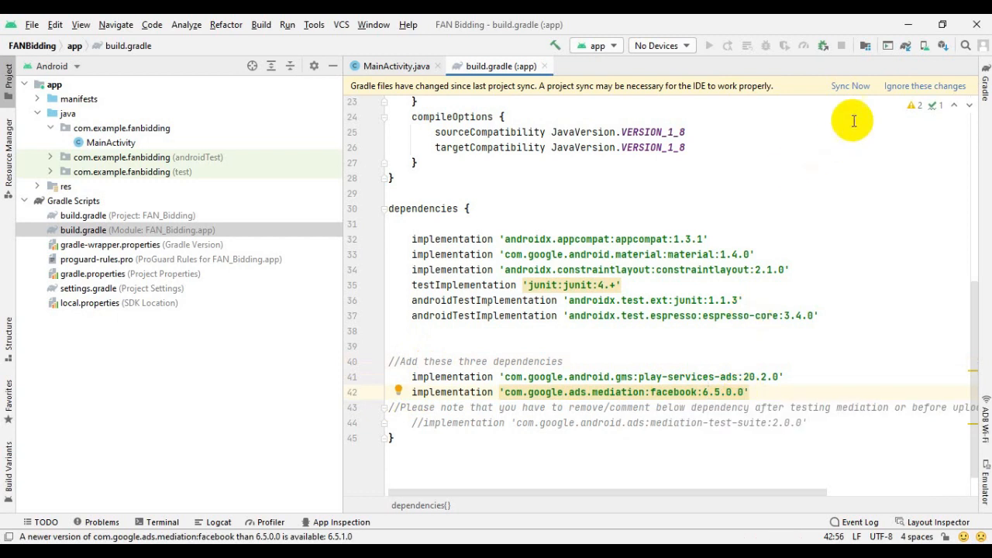
Run Sync Now from the Gradle files changed banner to apply the 6.5.0.0 dependency.
click(849, 85)
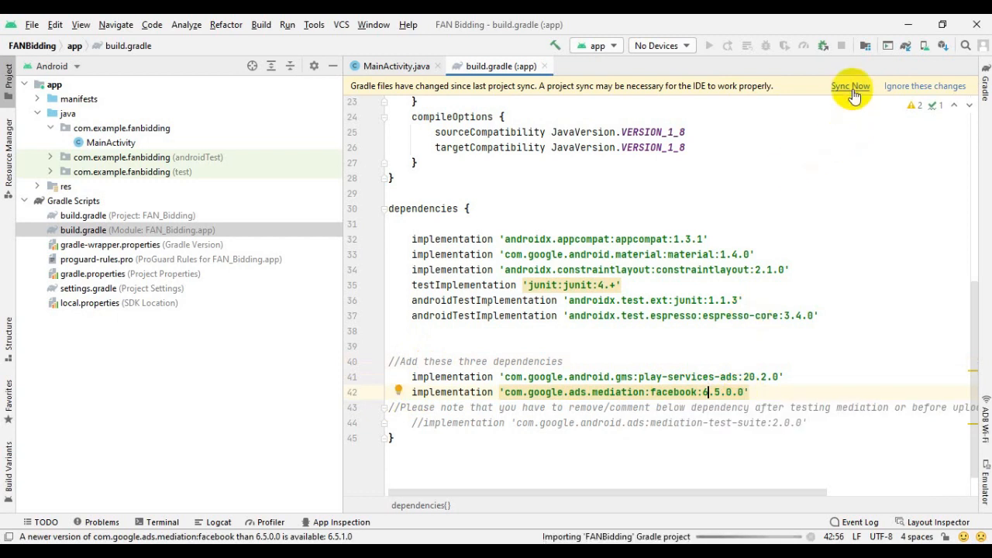
click(849, 86)
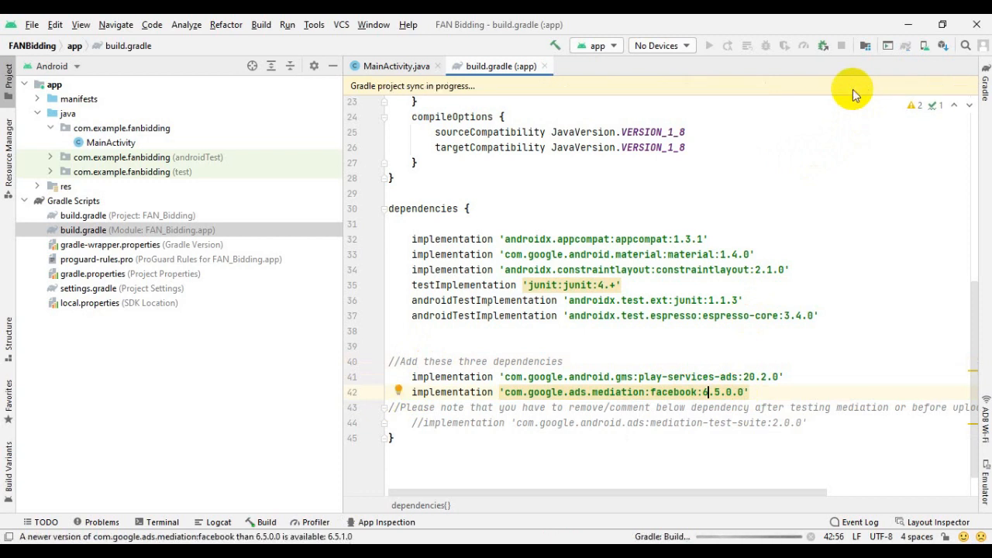
mouse_move(973, 372)
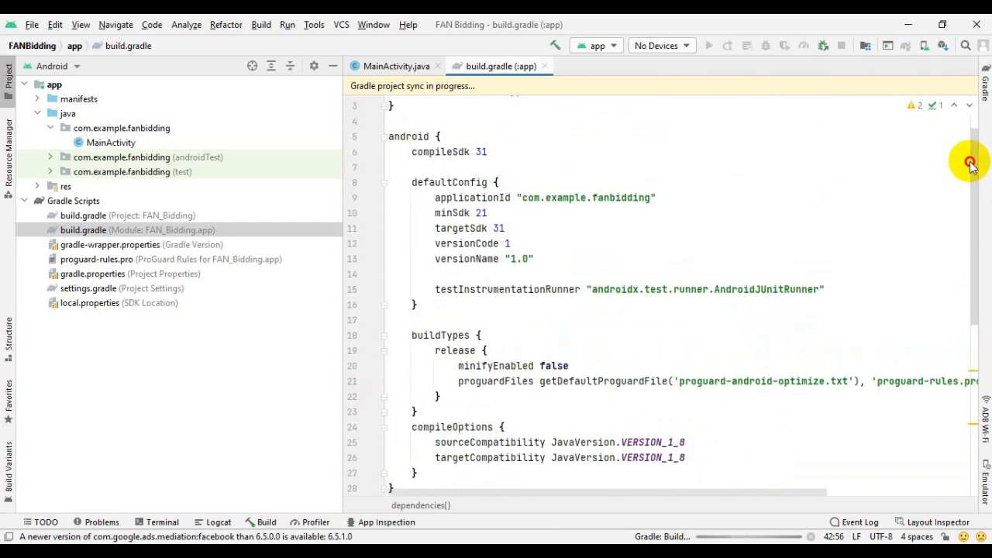
scroll(down, 3)
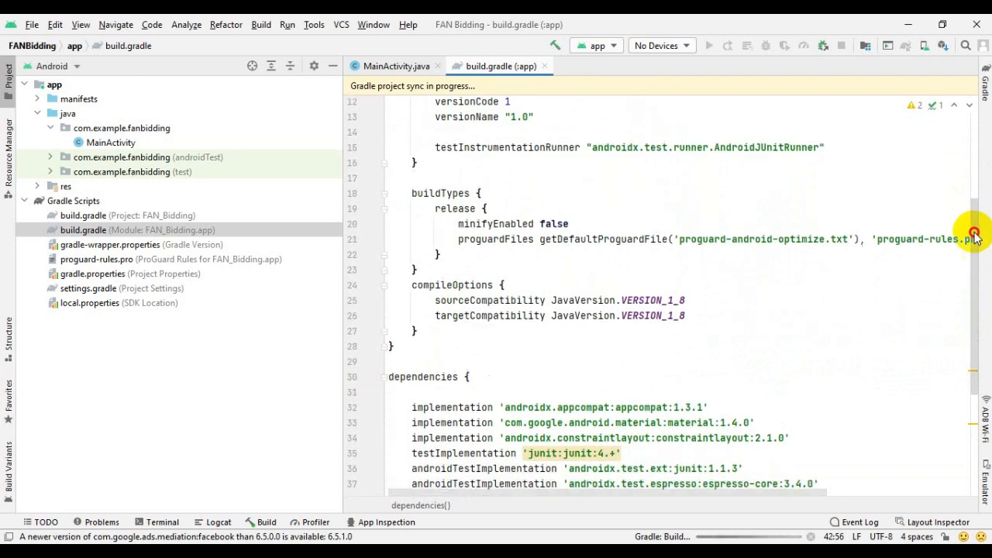
scroll(down, 3)
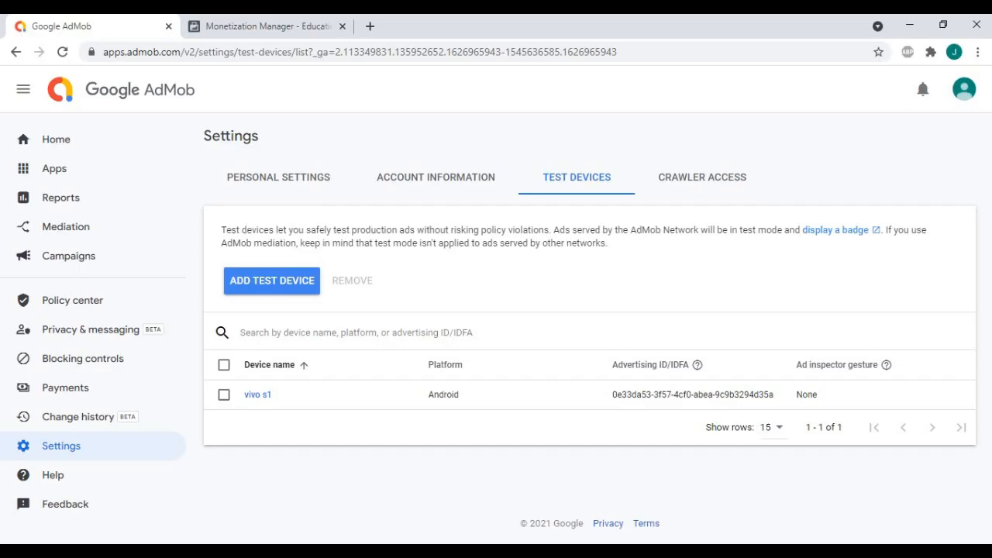
mouse_move(165, 152)
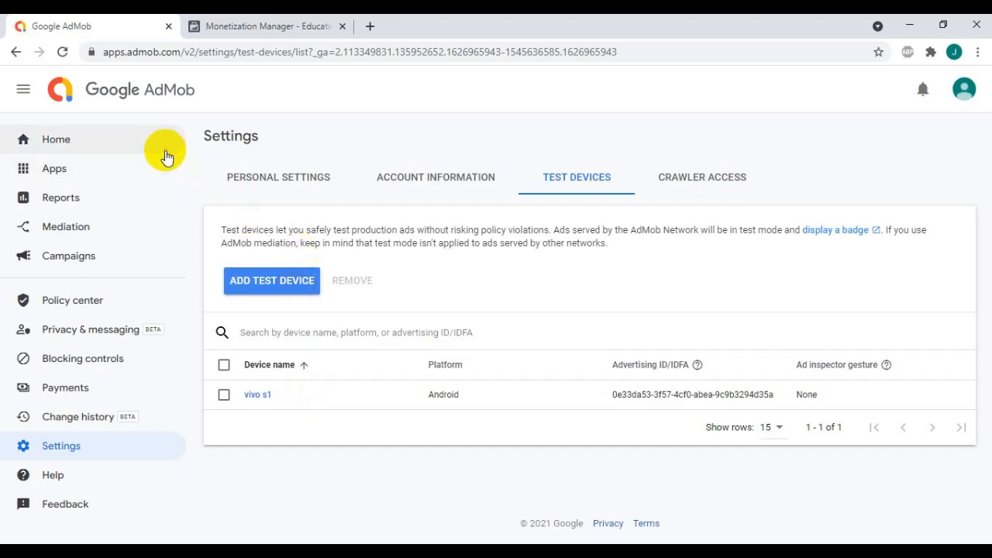
mouse_move(153, 53)
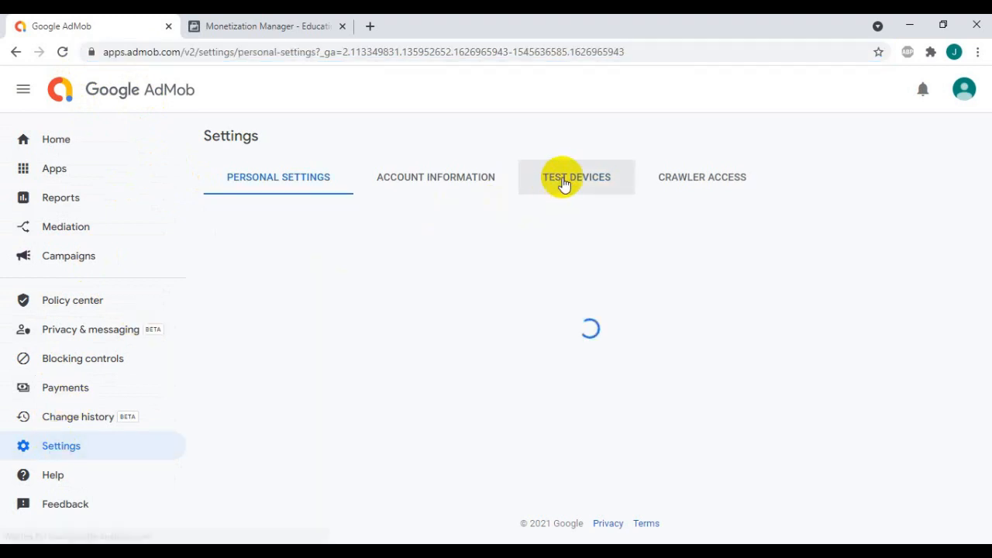
Tick the vivo s1 device under Settings > Test Devices and choose Remove.
click(577, 177)
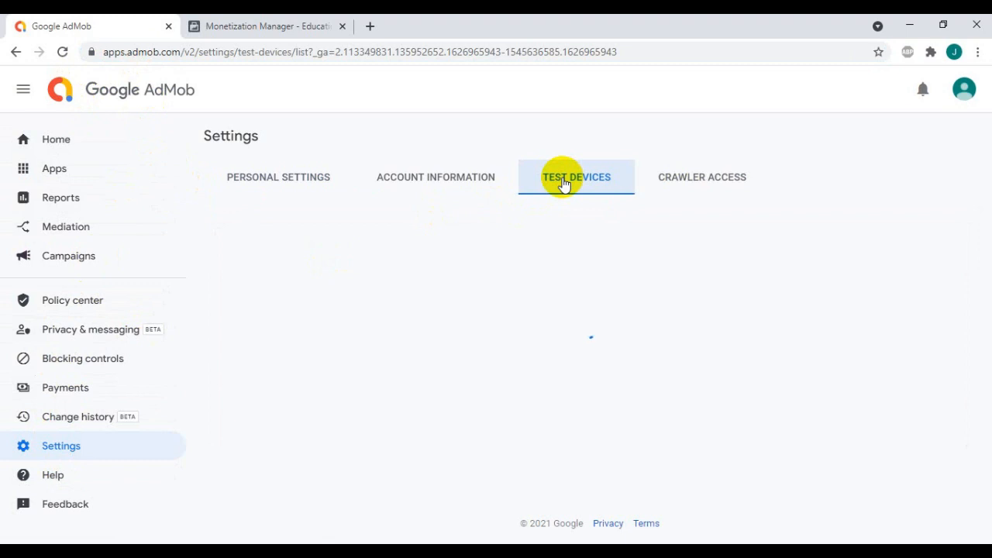
click(576, 176)
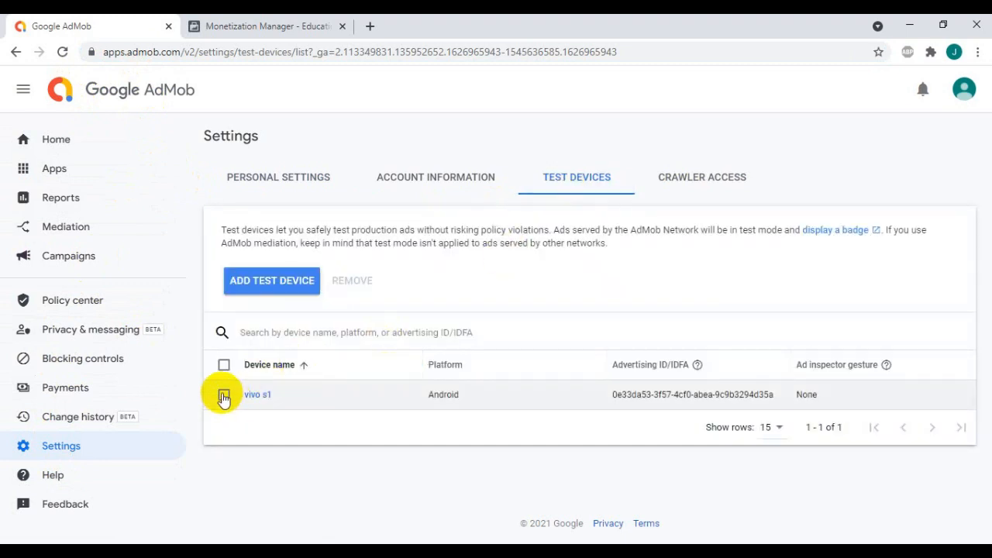
click(223, 395)
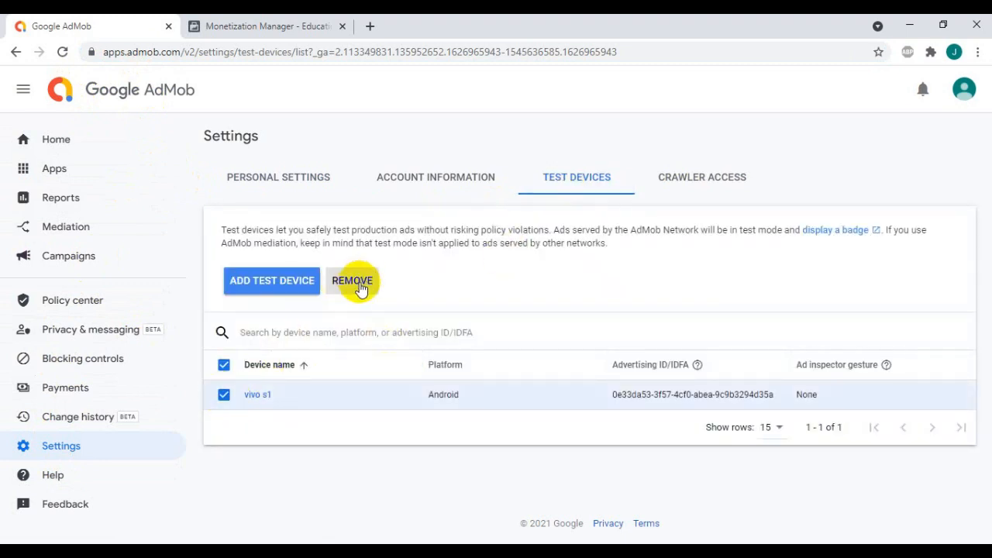
click(353, 281)
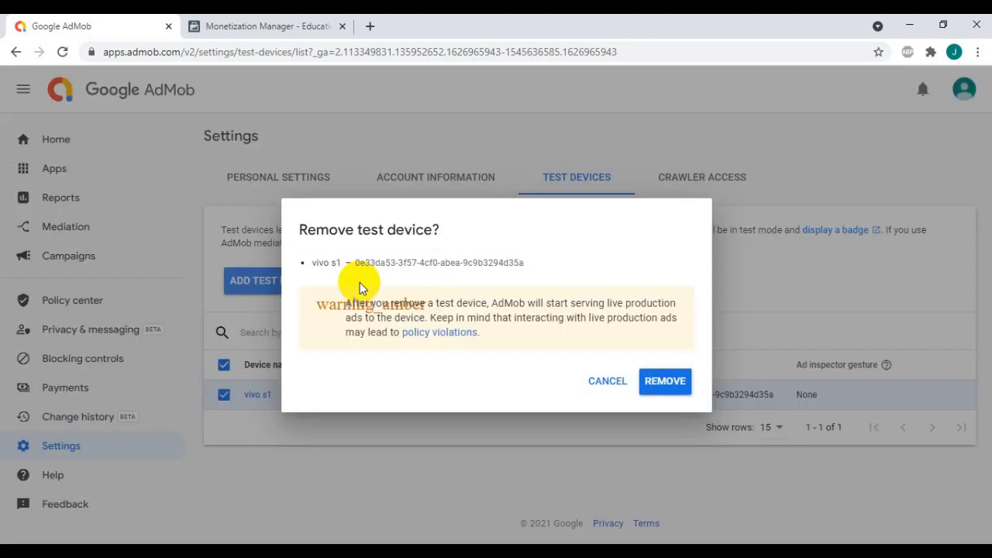
mouse_move(641, 248)
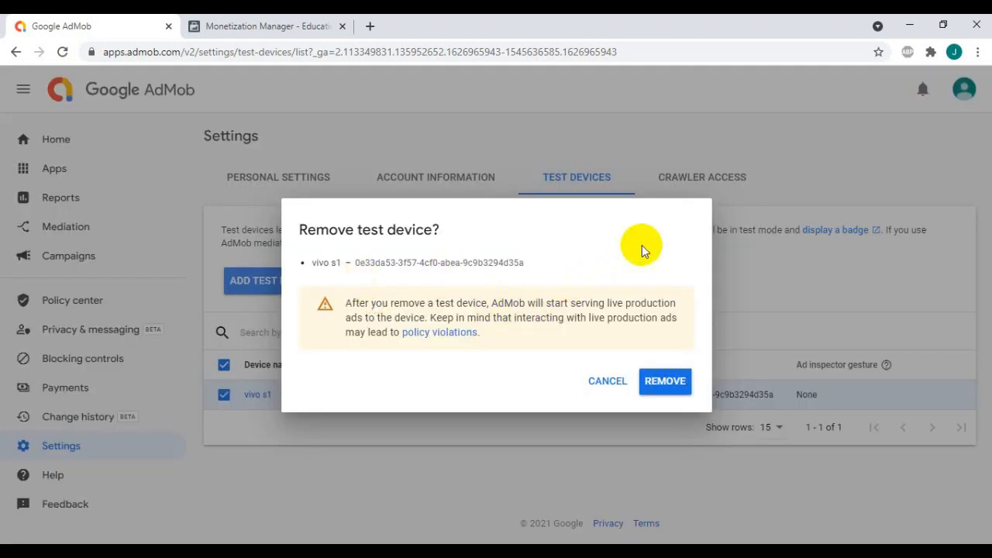
mouse_move(663, 381)
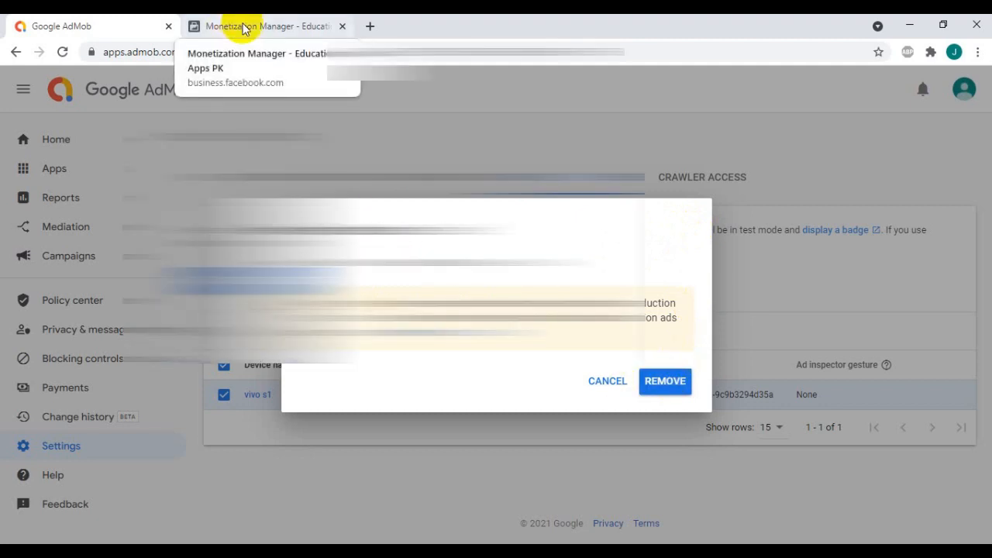
Go to Integration > Testing in Monetization Manager to see the registered test devices.
click(263, 25)
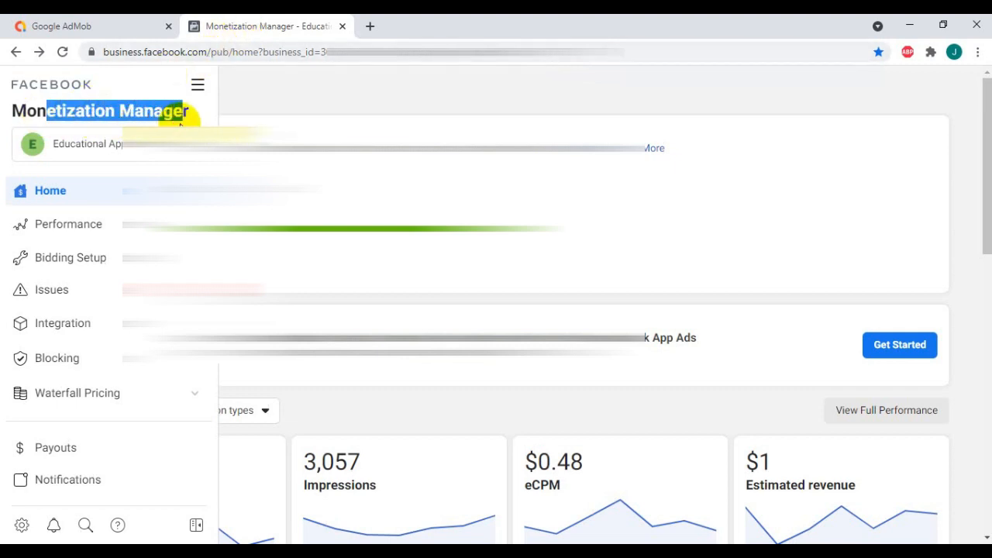
mouse_move(59, 330)
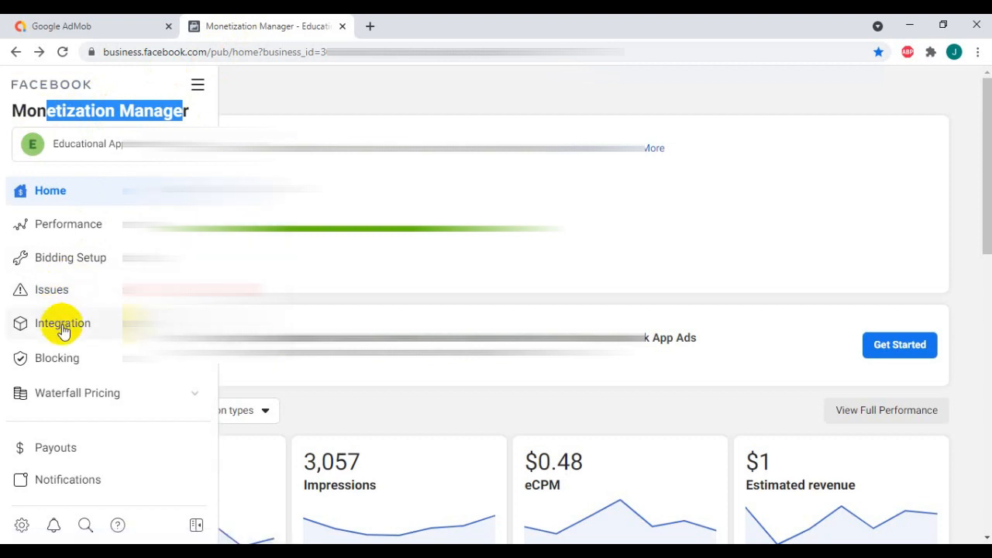
click(62, 324)
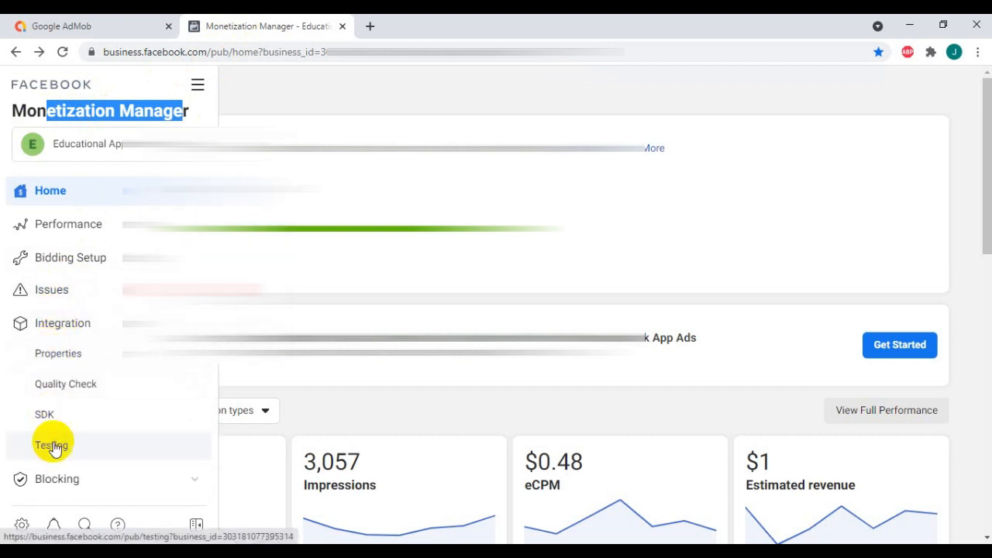
click(52, 444)
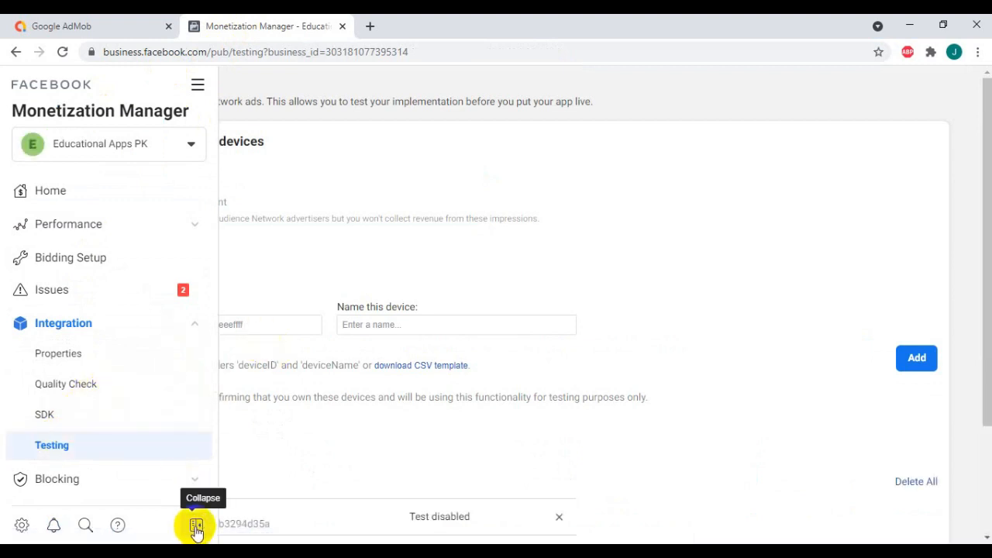
click(195, 525)
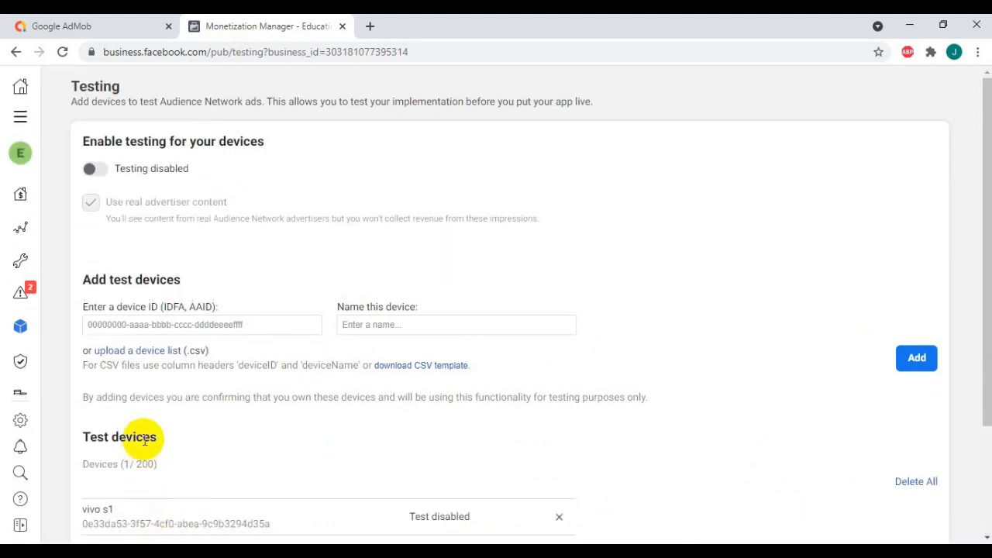
mouse_move(220, 341)
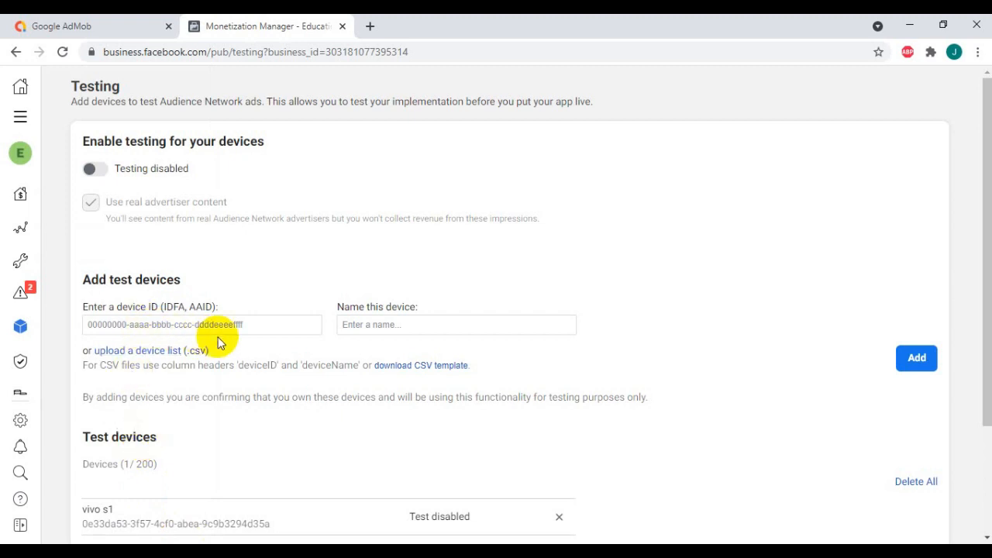
mouse_move(119, 477)
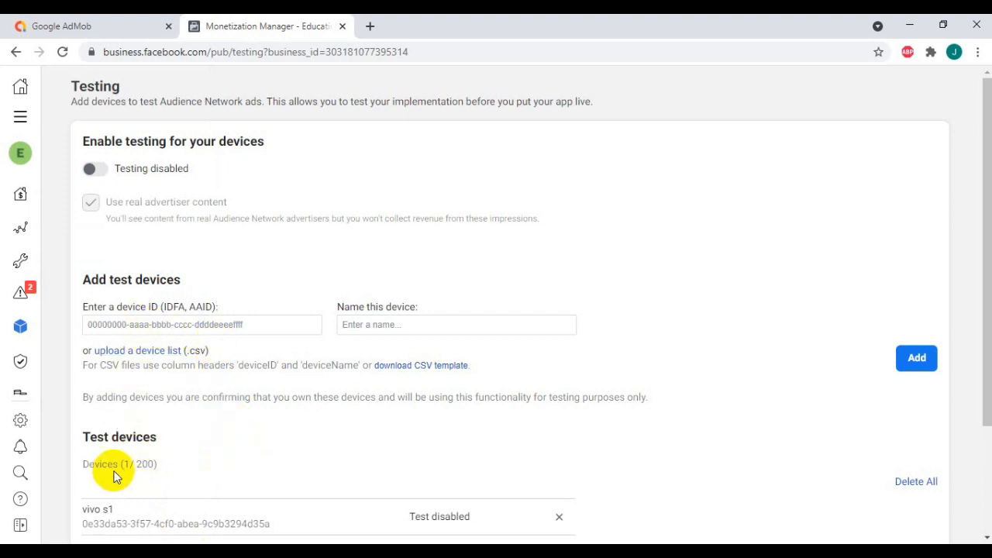
mouse_move(247, 519)
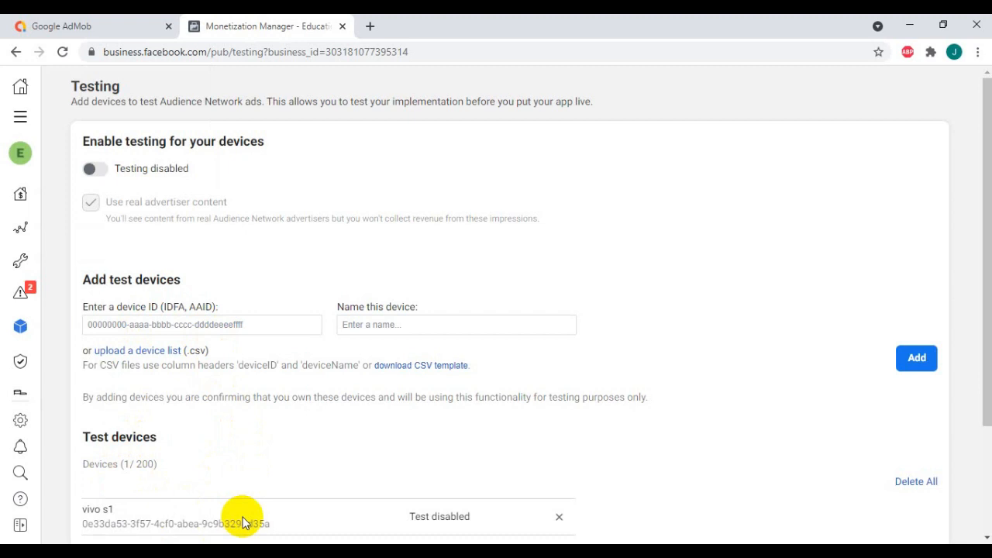
scroll(down, 3)
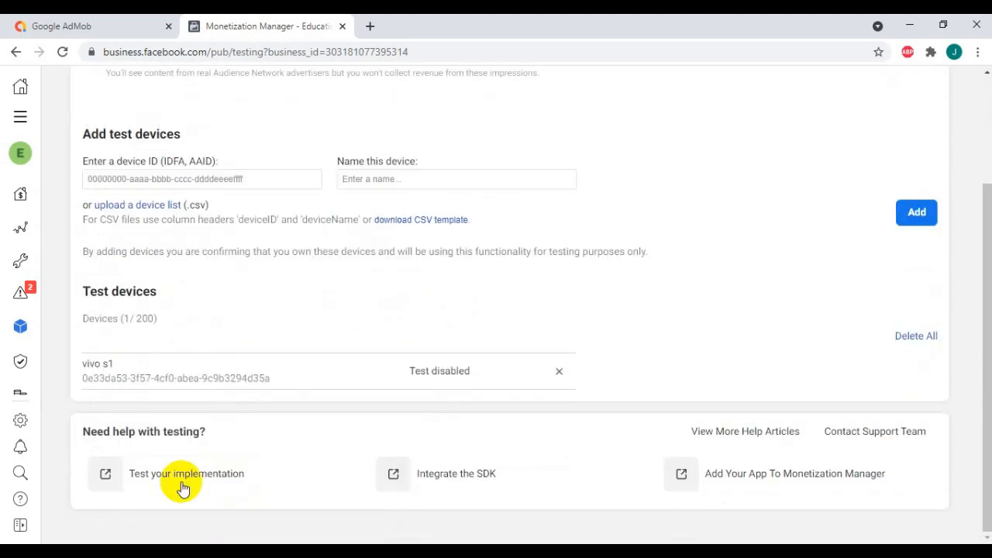
mouse_move(415, 370)
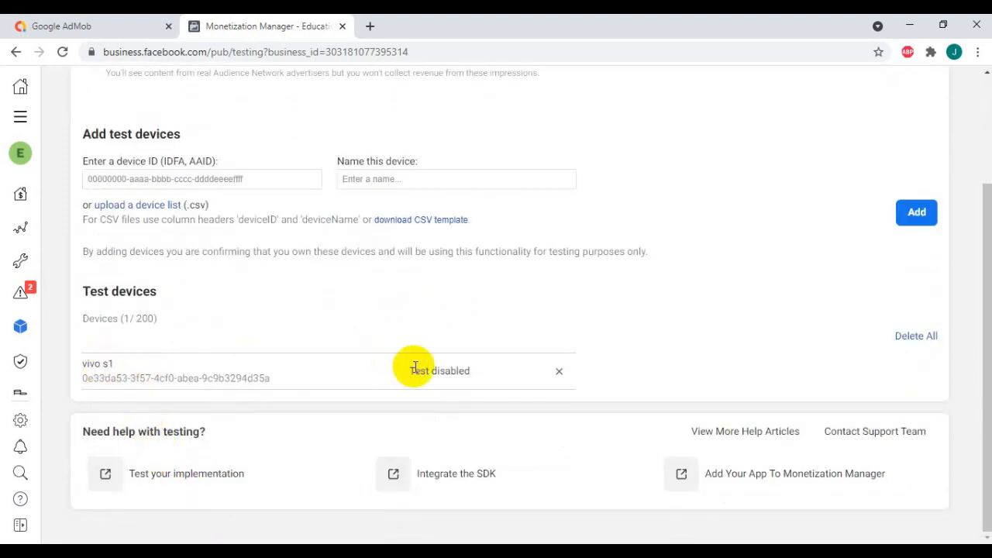
mouse_move(559, 372)
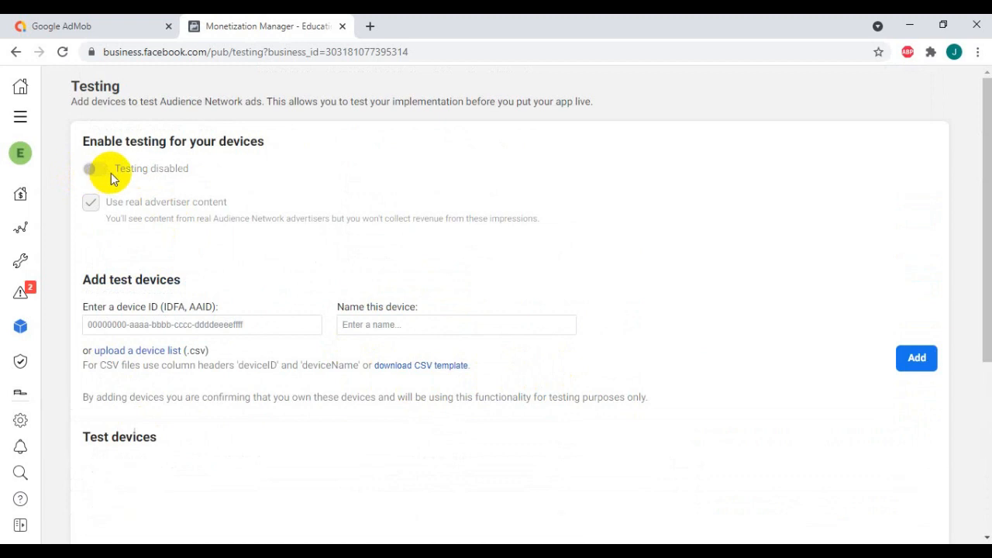
click(90, 167)
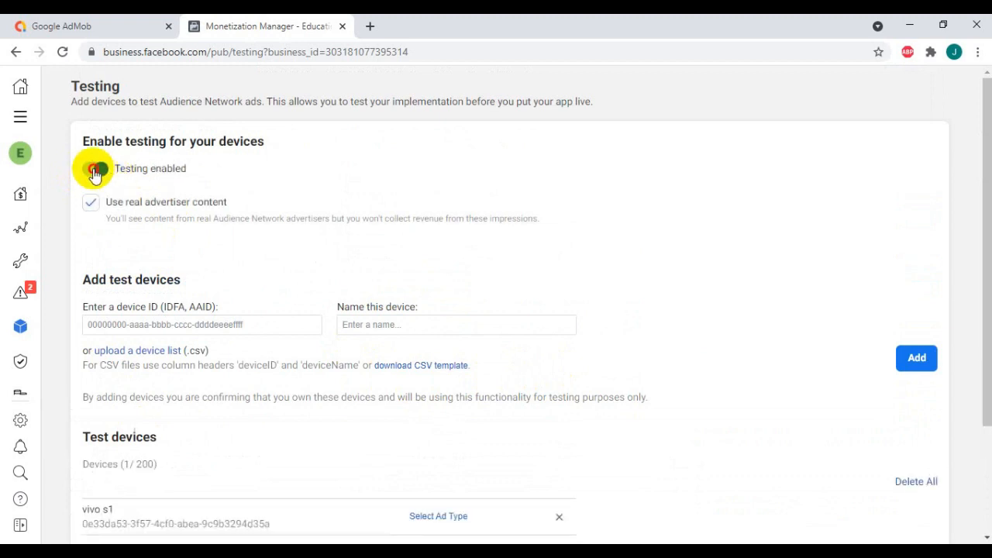
click(94, 167)
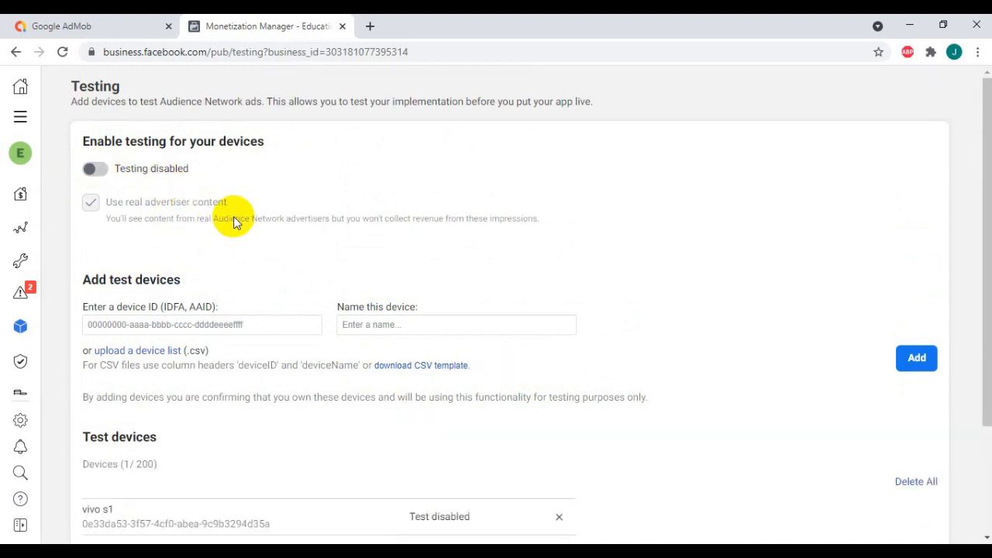
scroll(down, 3)
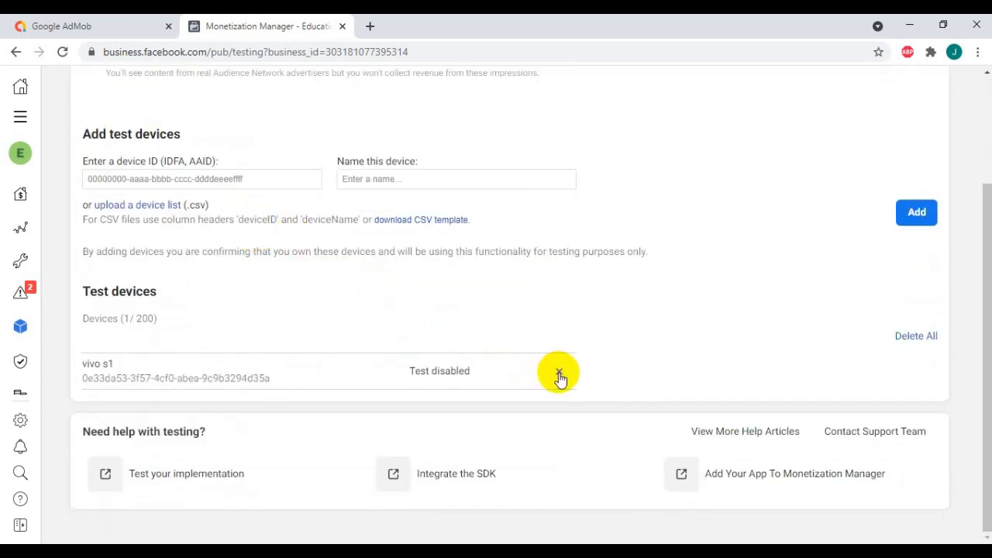
Delete the vivo s1 entry so no test devices remain in Monetization Manager.
click(558, 372)
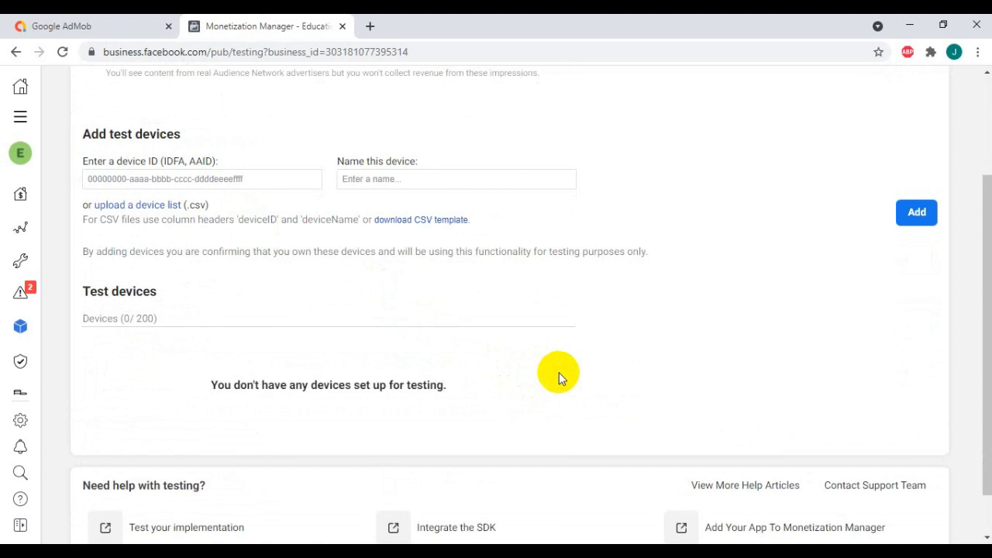
mouse_move(289, 384)
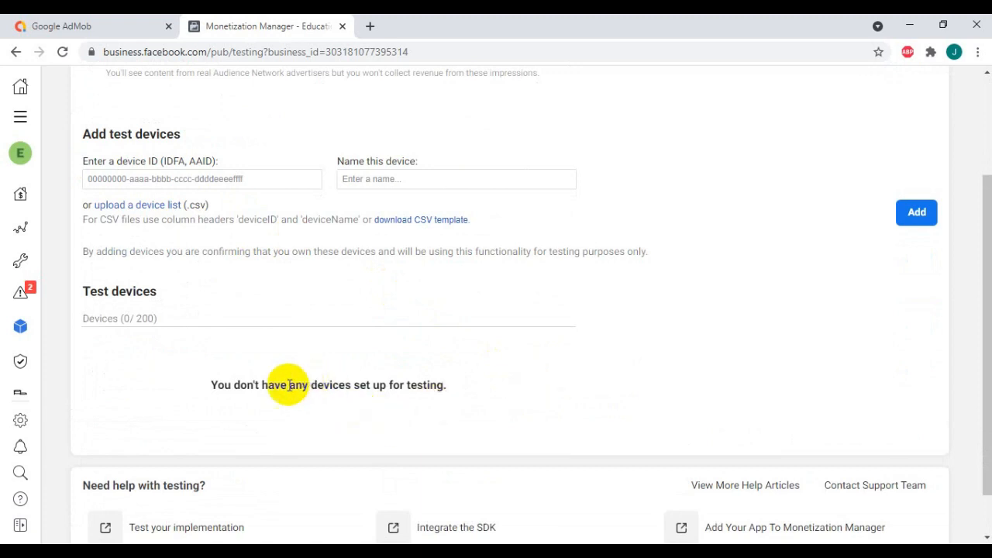
double_click(235, 384)
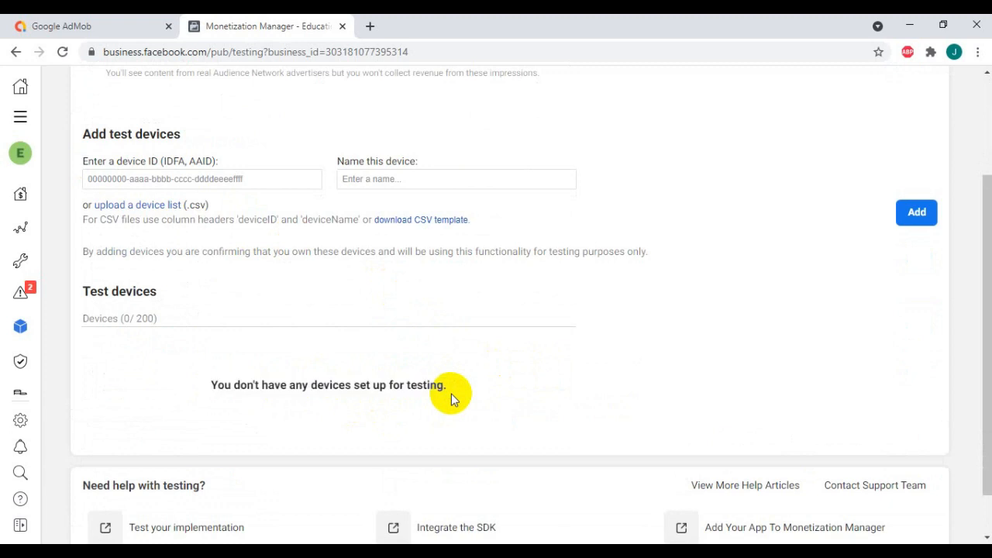
mouse_move(521, 462)
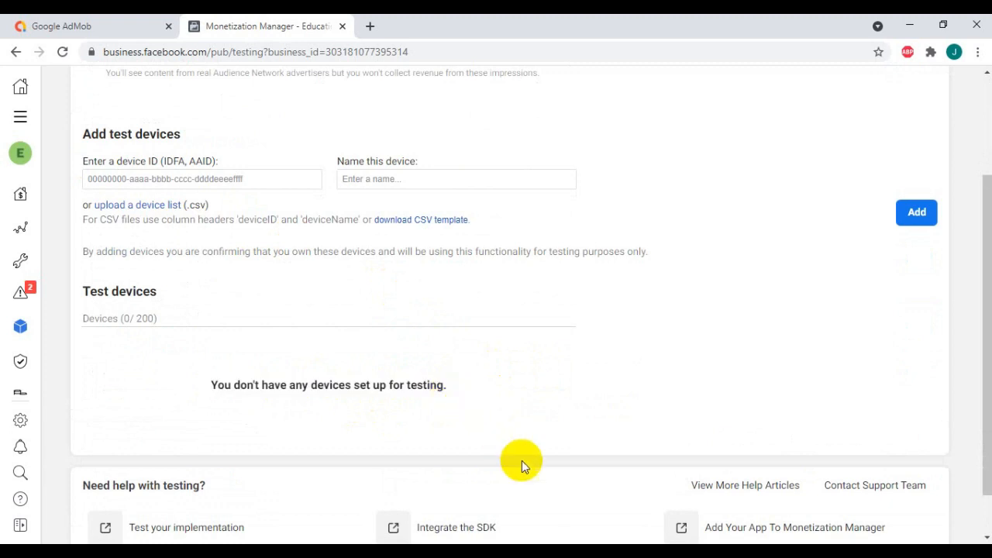
mouse_move(382, 366)
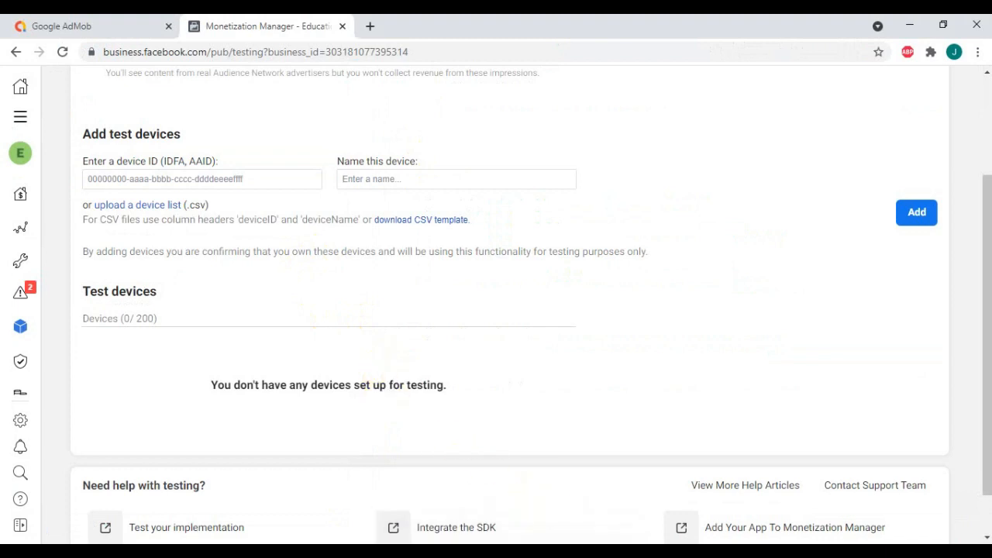
mouse_move(560, 358)
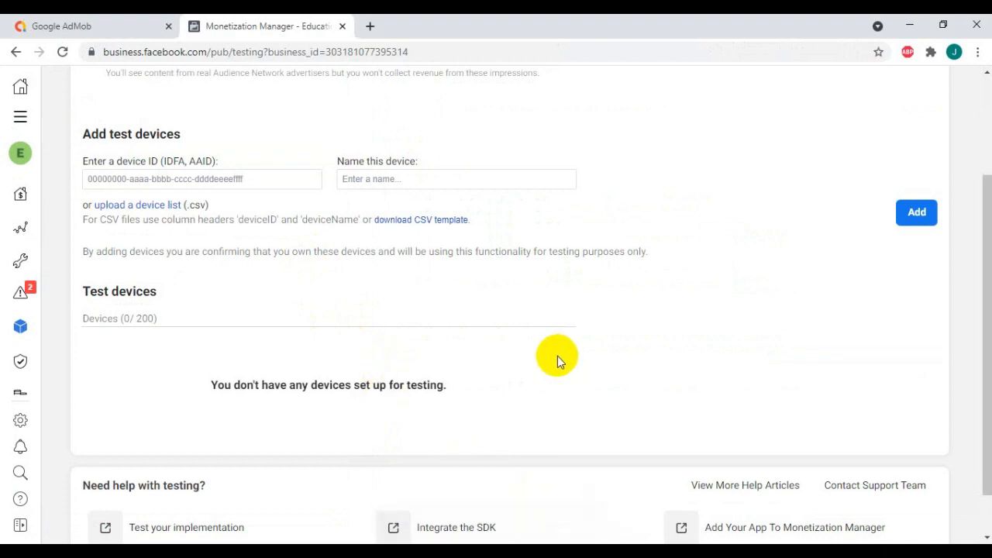
mouse_move(566, 378)
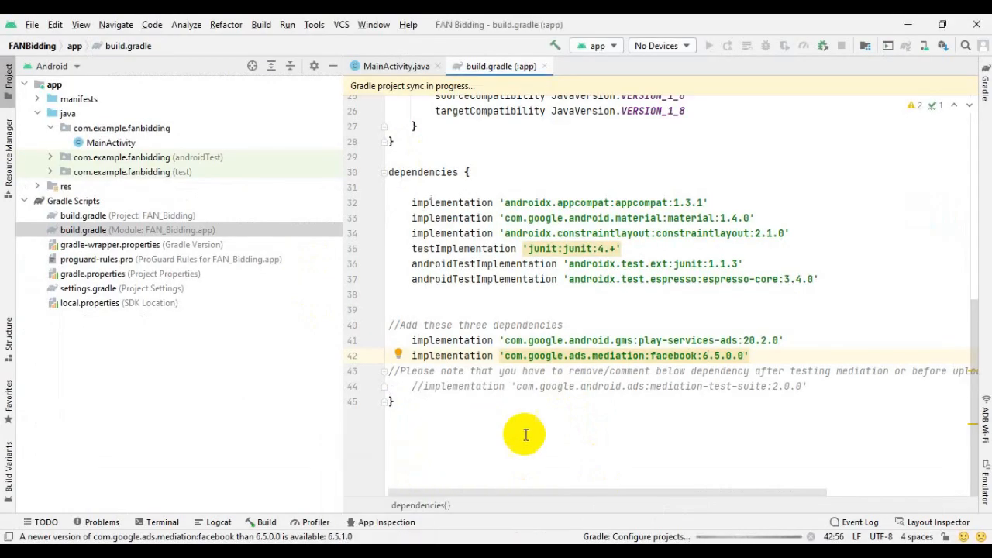
mouse_move(437, 542)
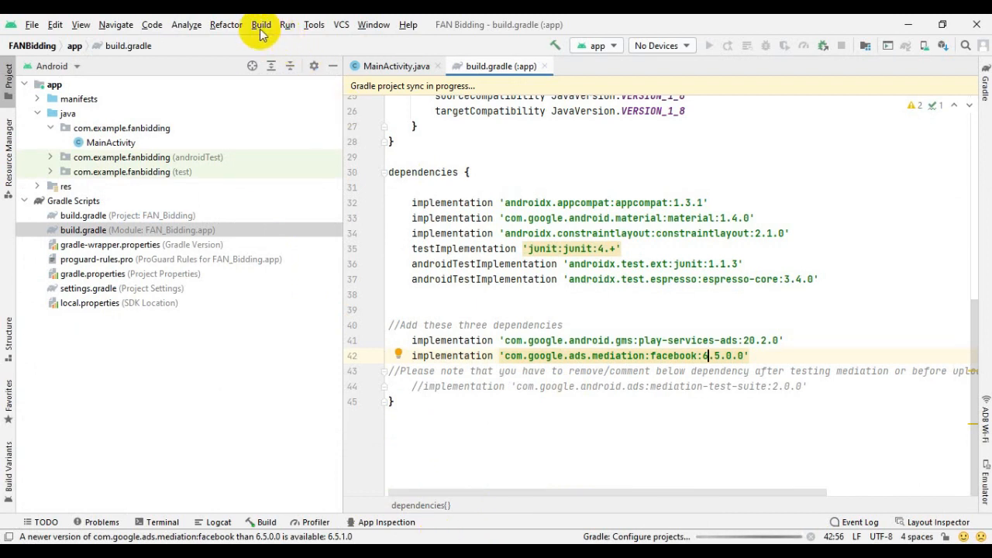
Show the Build menu over the app module's build.gradle.
click(261, 25)
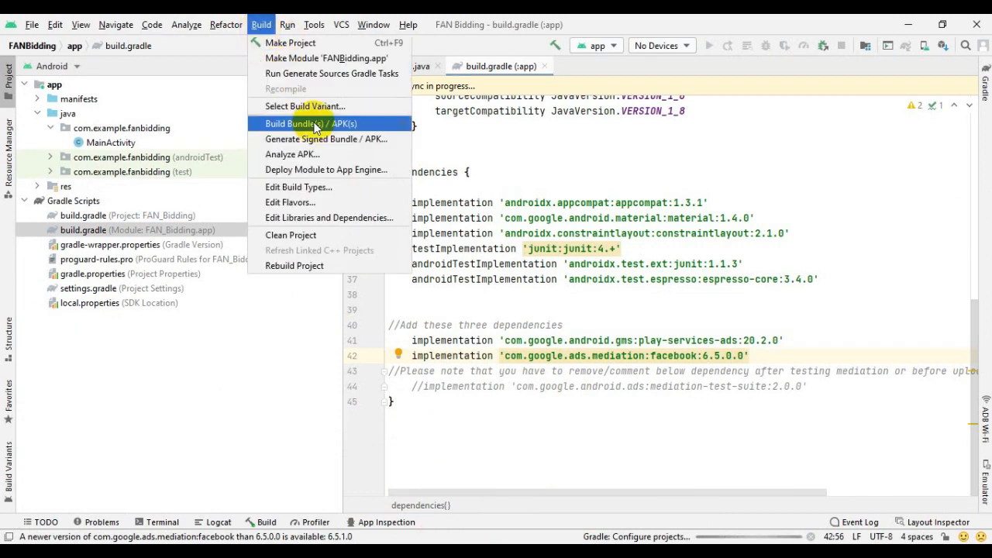
mouse_move(341, 147)
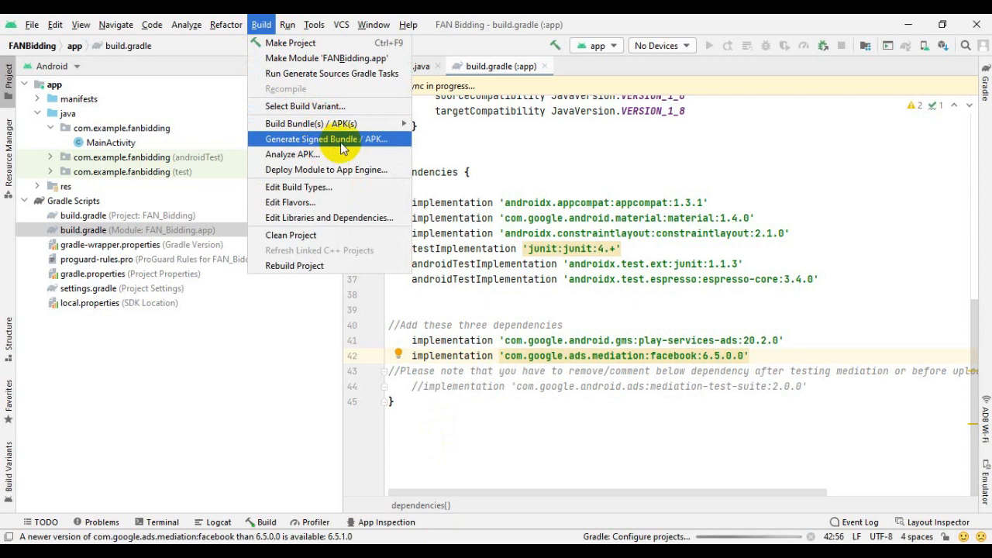